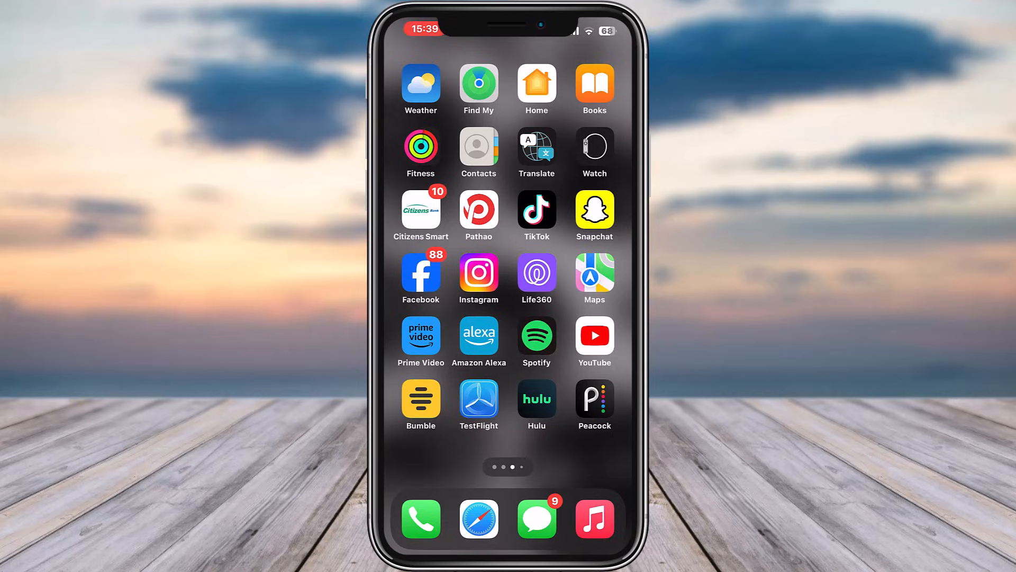
Step: Swipe across the Home Screen pages to reach and launch WhatsApp
scroll("left", 3)
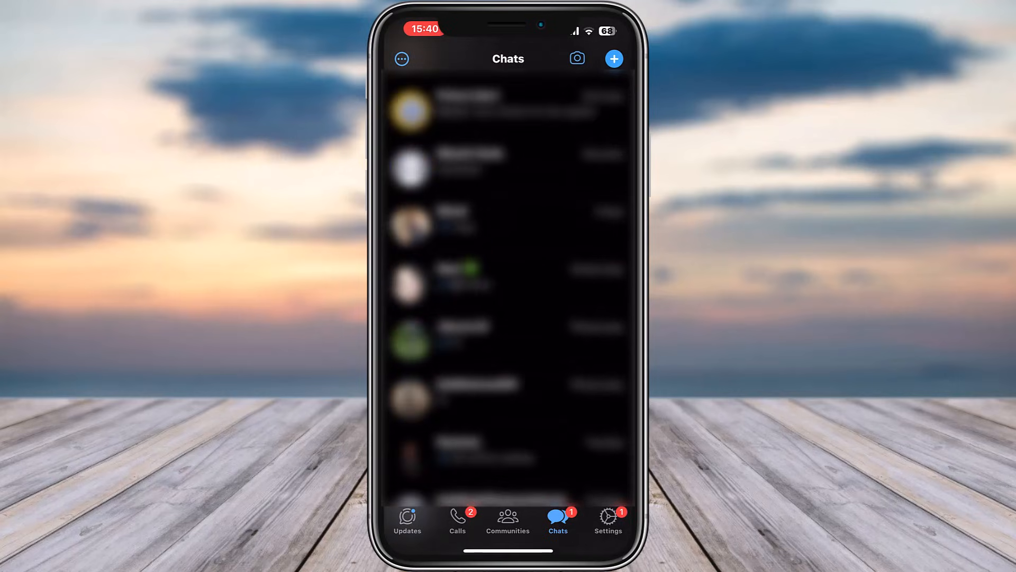
Step: Go to WhatsApp Settings listing account, privacy, chats and notification options
left_click(607, 519)
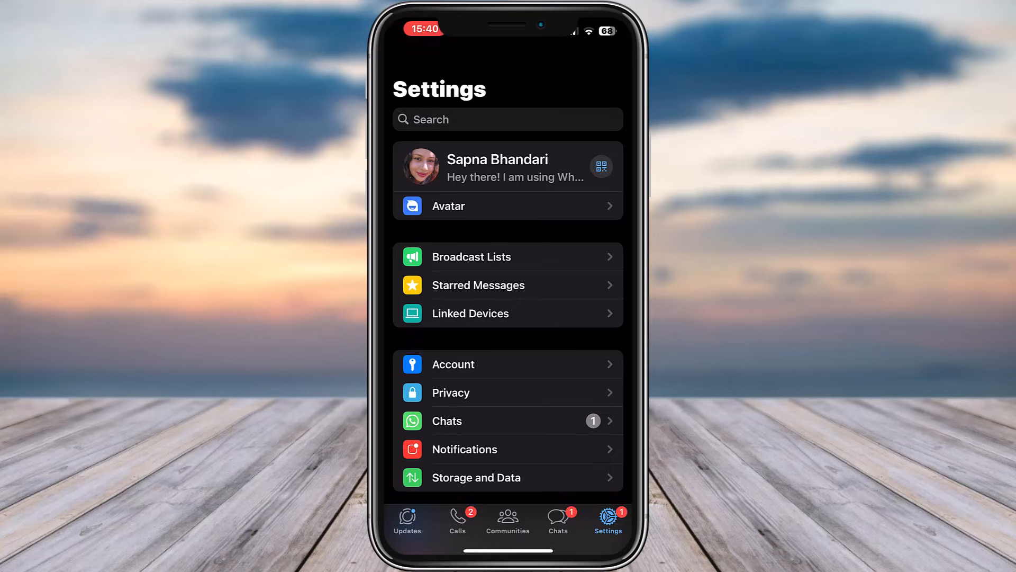
Step: Switch to the Communities page offering to start a new community
left_click(507, 519)
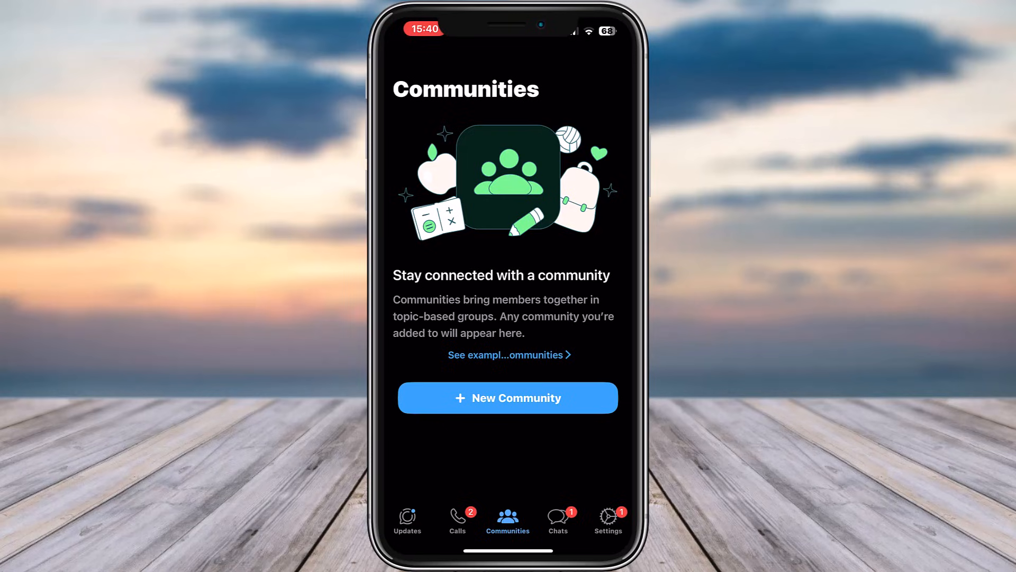
left_click(607, 519)
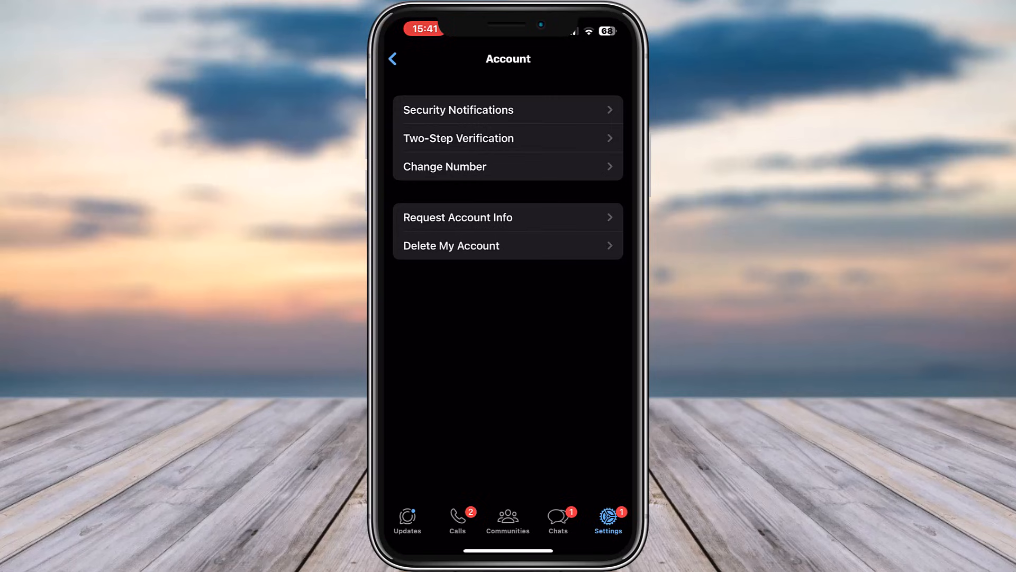
left_click(392, 60)
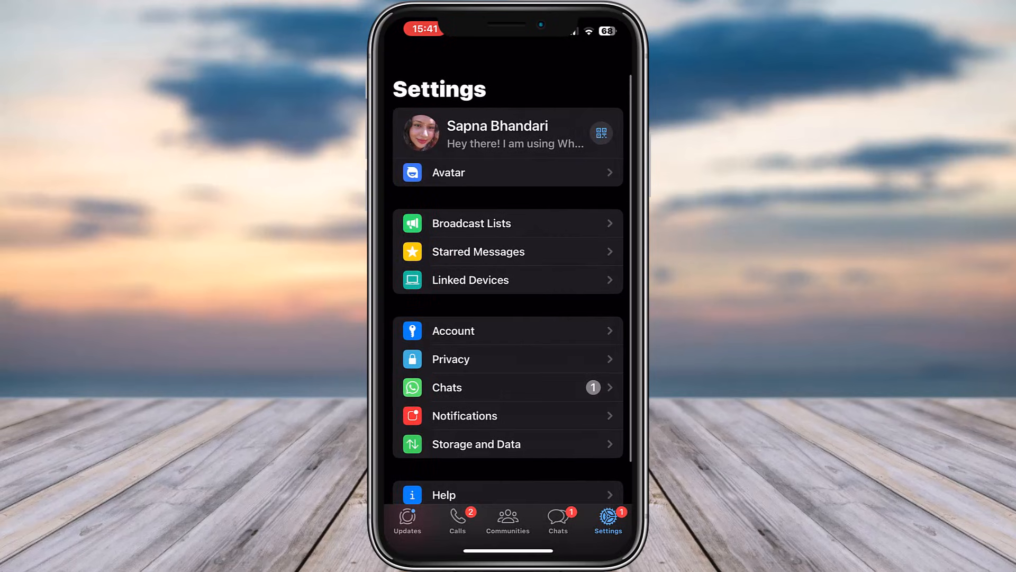
left_click(507, 519)
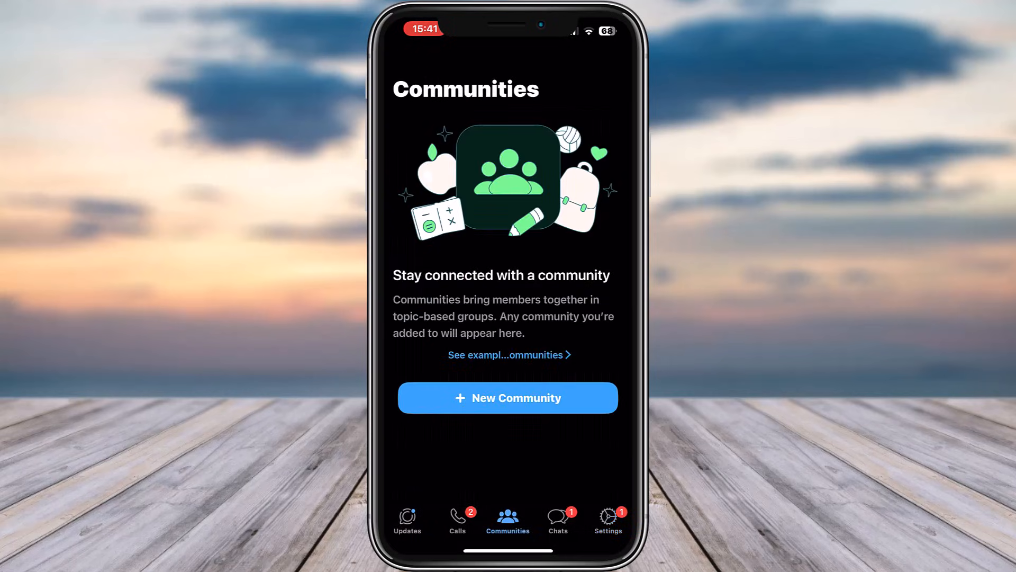